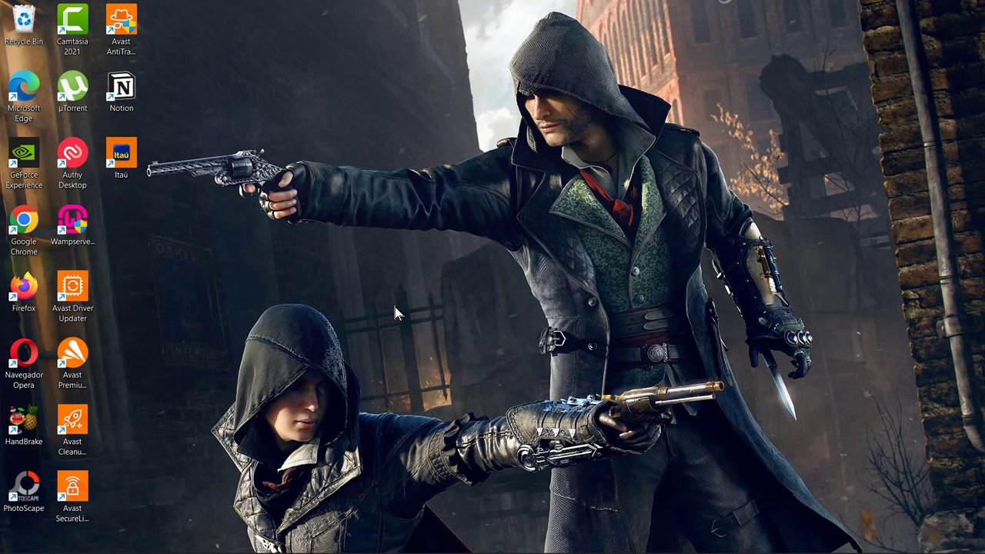
mouse_move(387, 302)
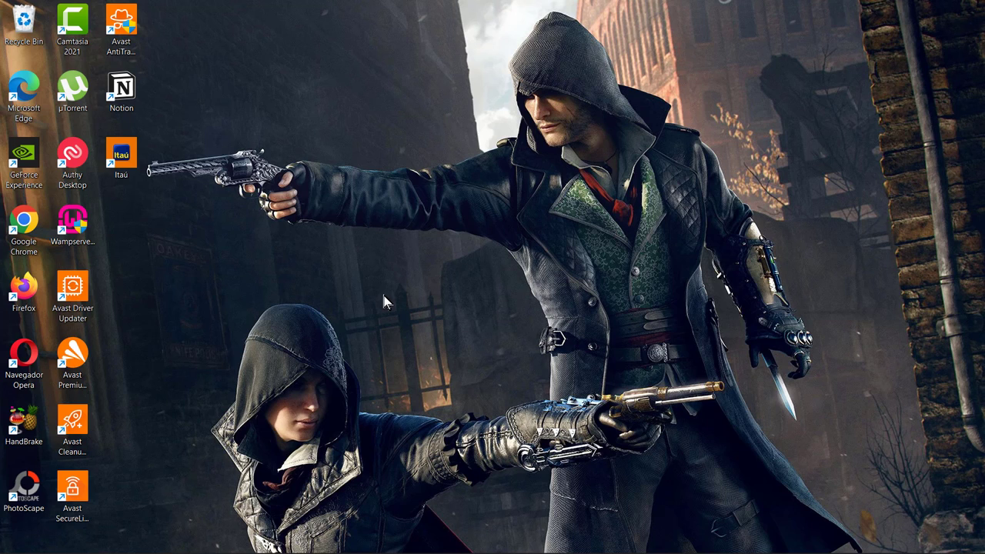
mouse_move(406, 335)
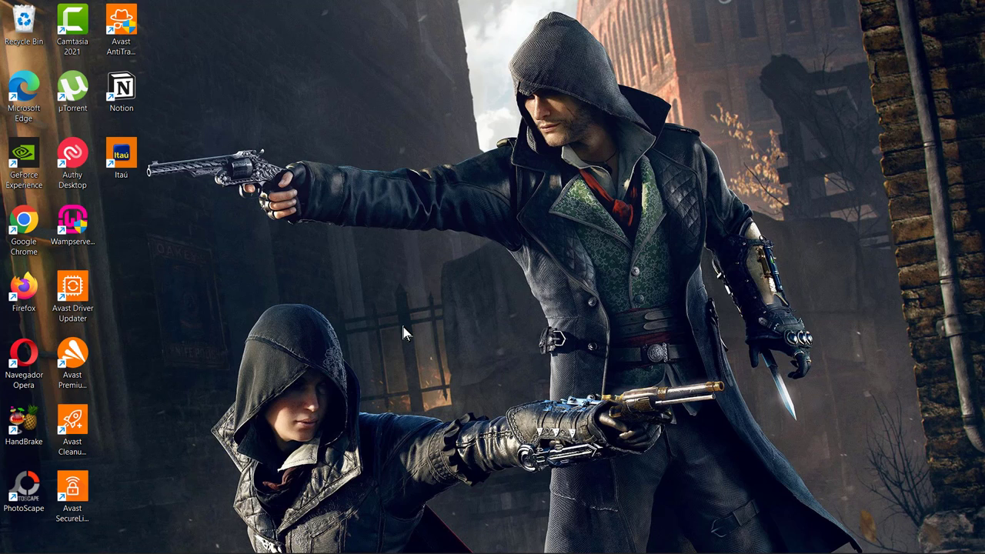
mouse_move(400, 336)
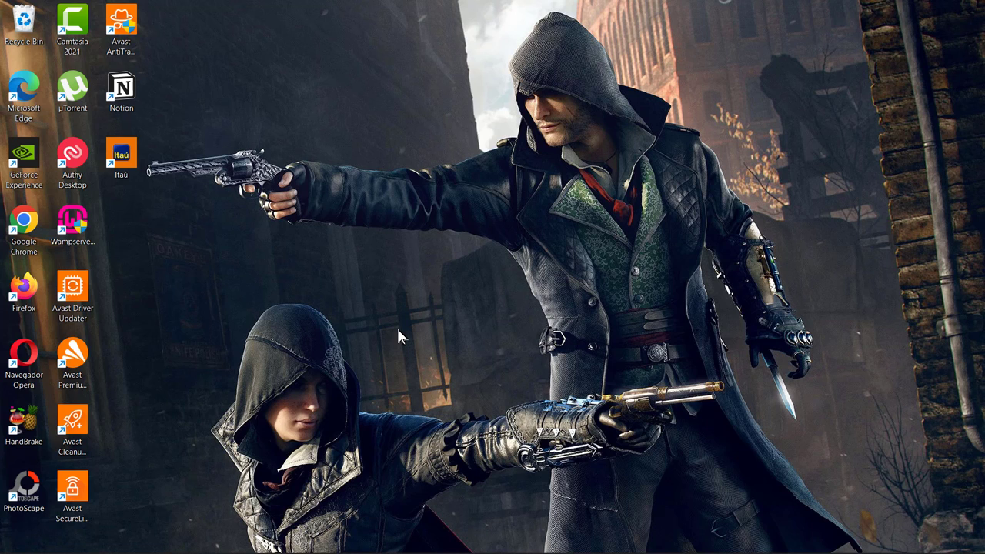
mouse_move(511, 419)
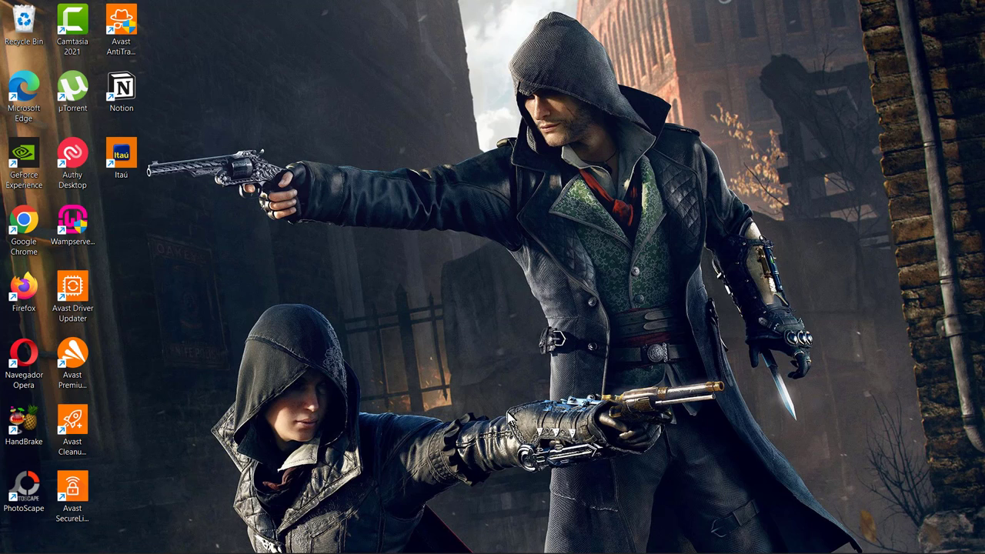
mouse_move(377, 388)
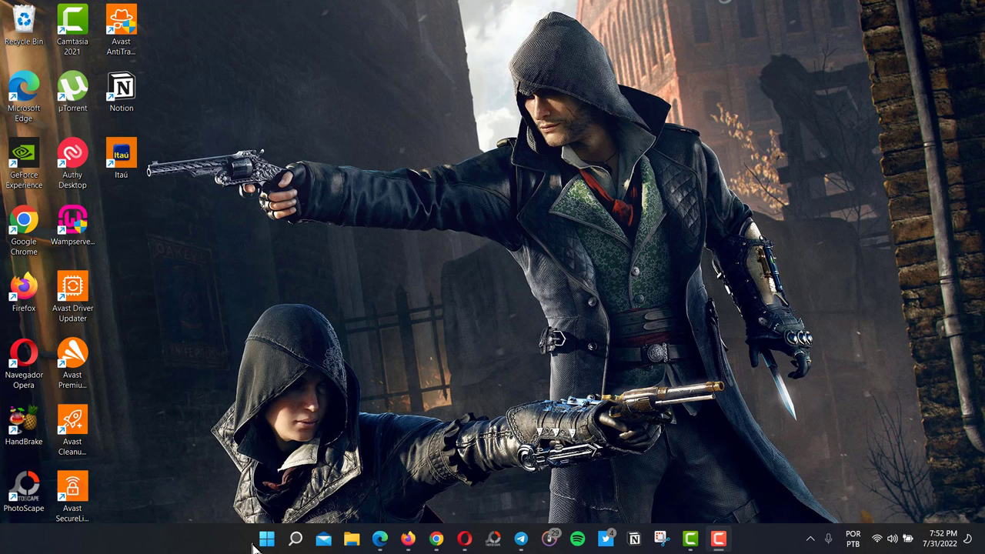
mouse_move(268, 538)
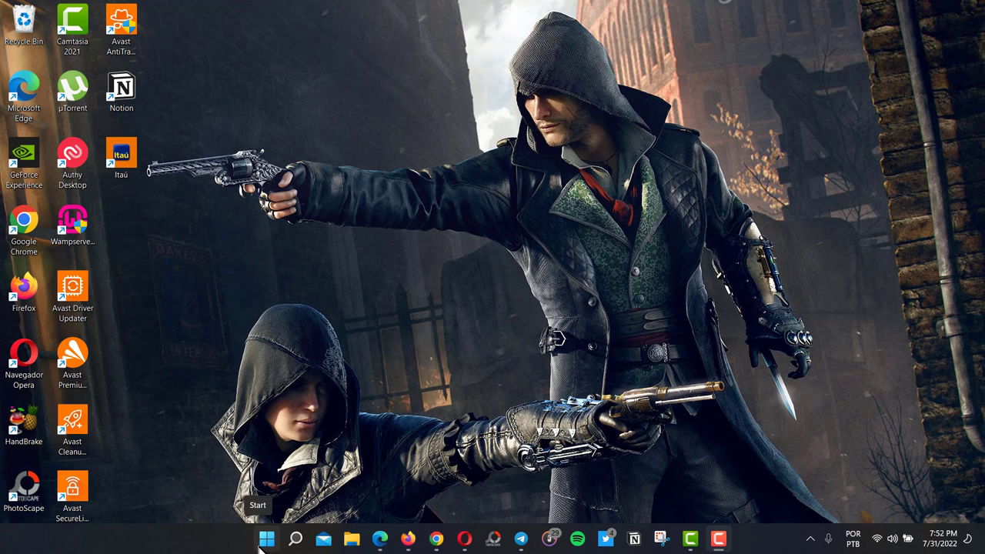
Bring up the Start menu to reach Control Panel.
click(268, 539)
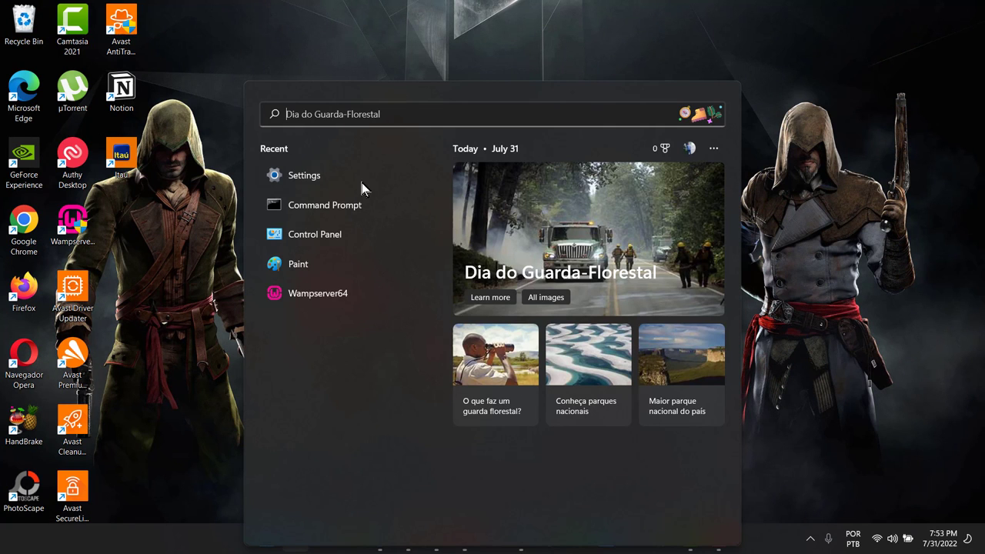
mouse_move(330, 240)
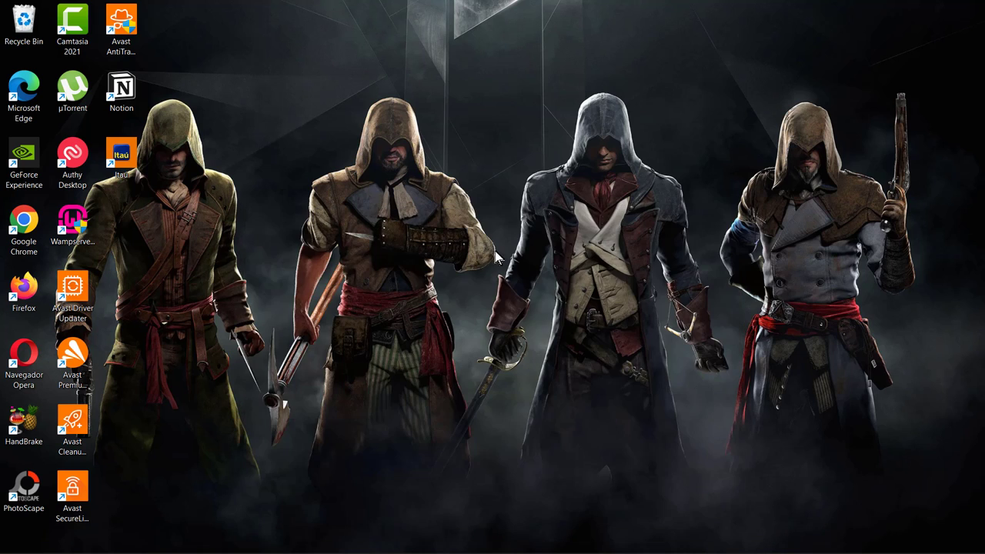
Launch Control Panel from recent apps and enter its Programs category.
click(495, 258)
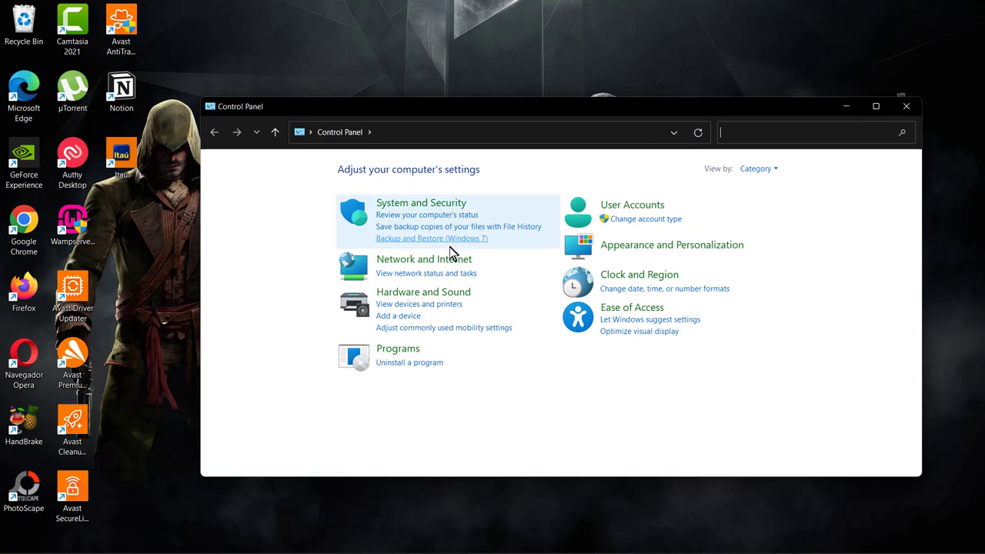
mouse_move(403, 355)
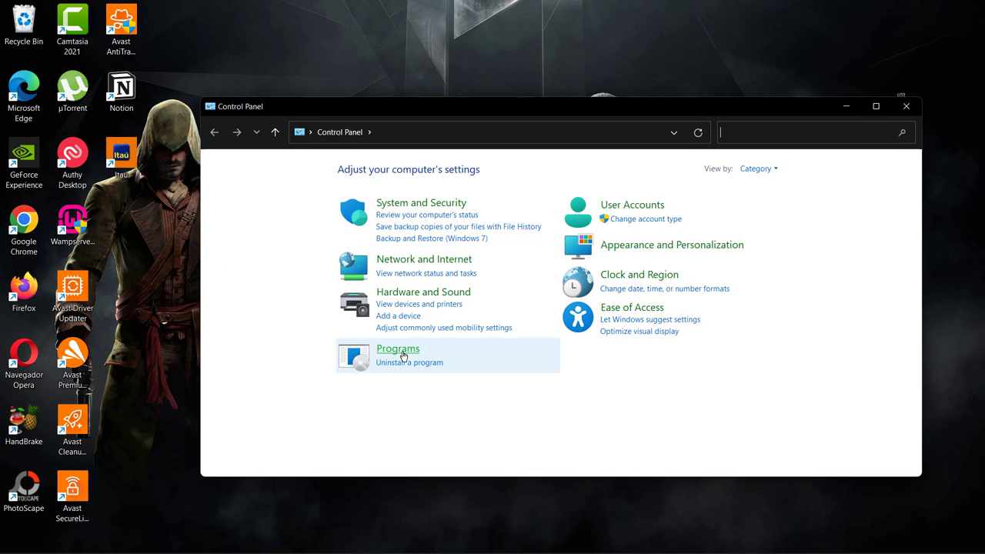
click(397, 348)
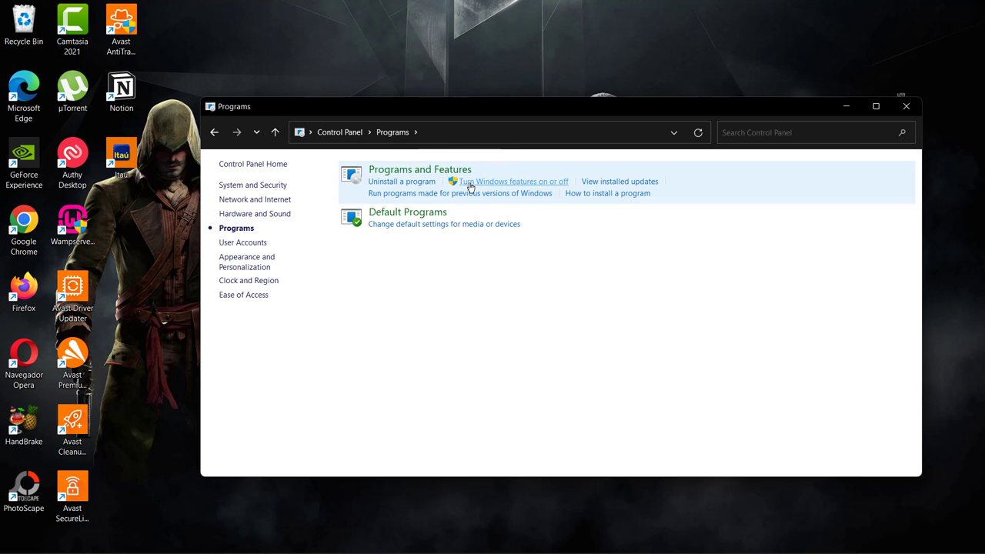
mouse_move(529, 187)
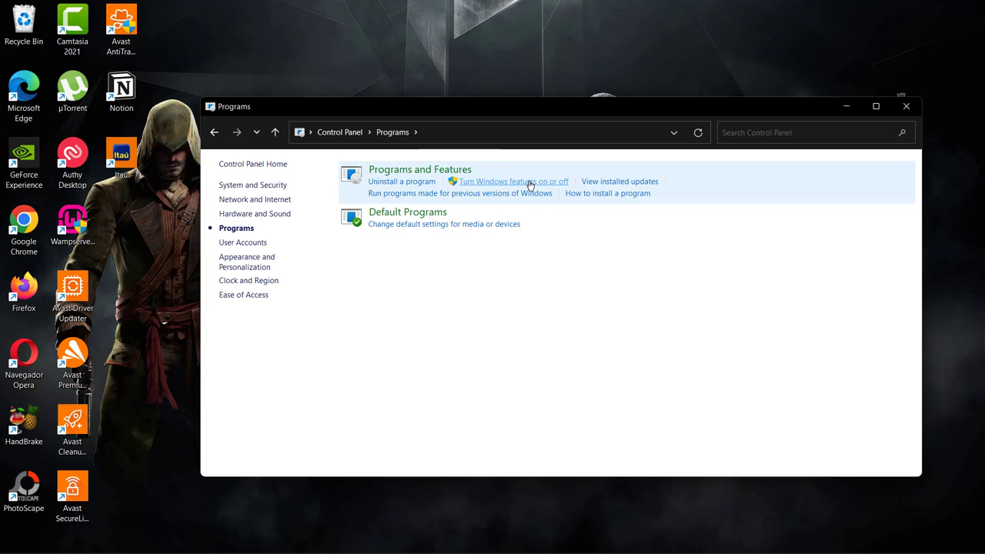
Enable Telnet Client in the Windows Features list and confirm with OK.
click(513, 181)
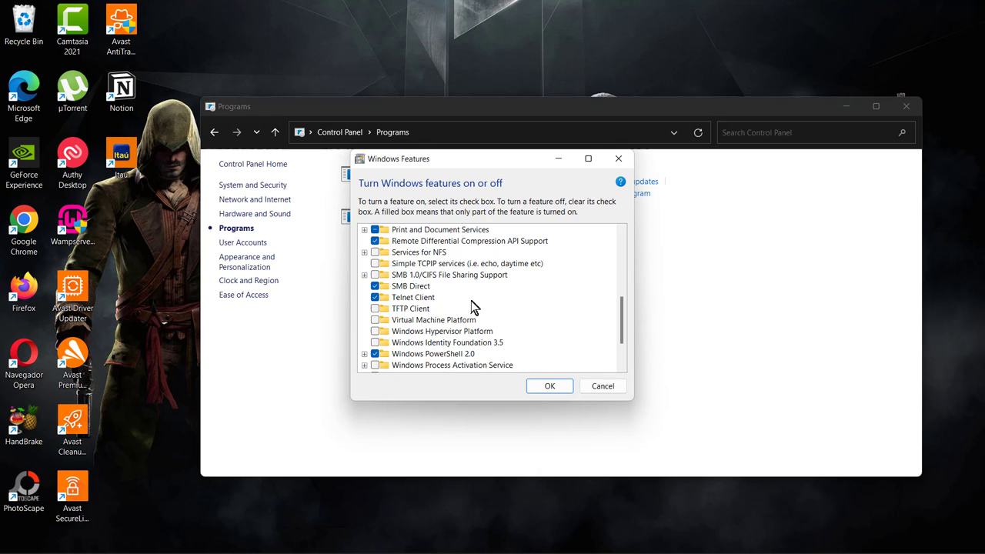
mouse_move(434, 301)
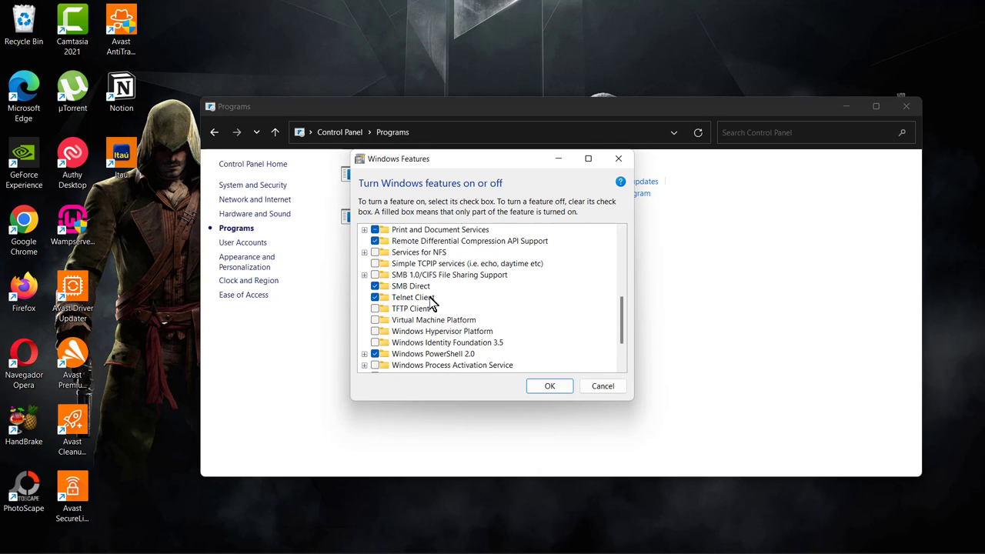
mouse_move(427, 302)
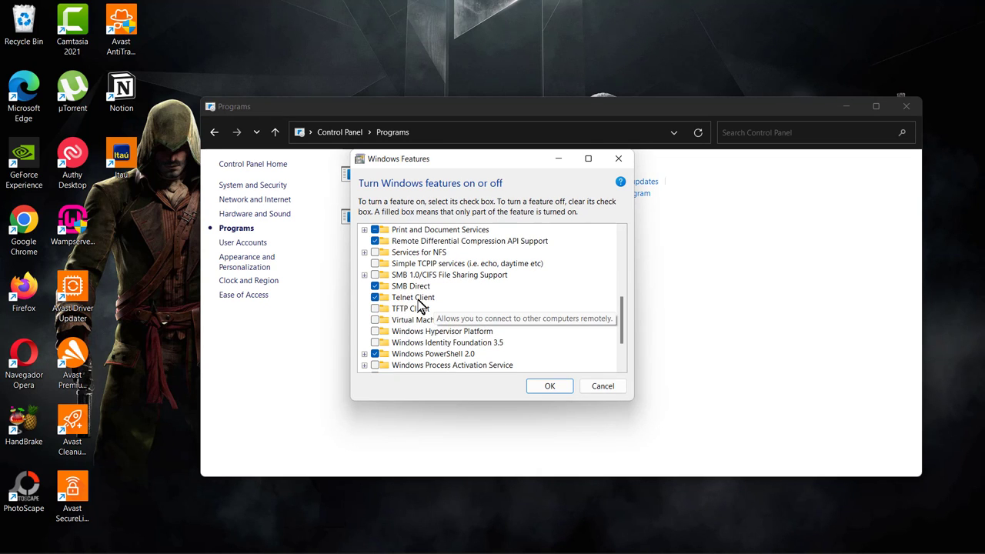
mouse_move(407, 308)
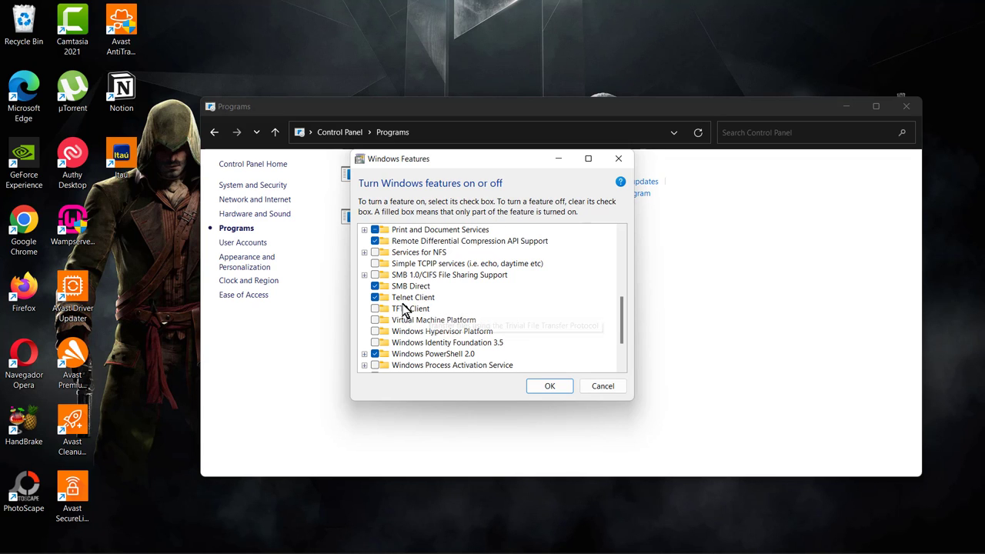
click(413, 299)
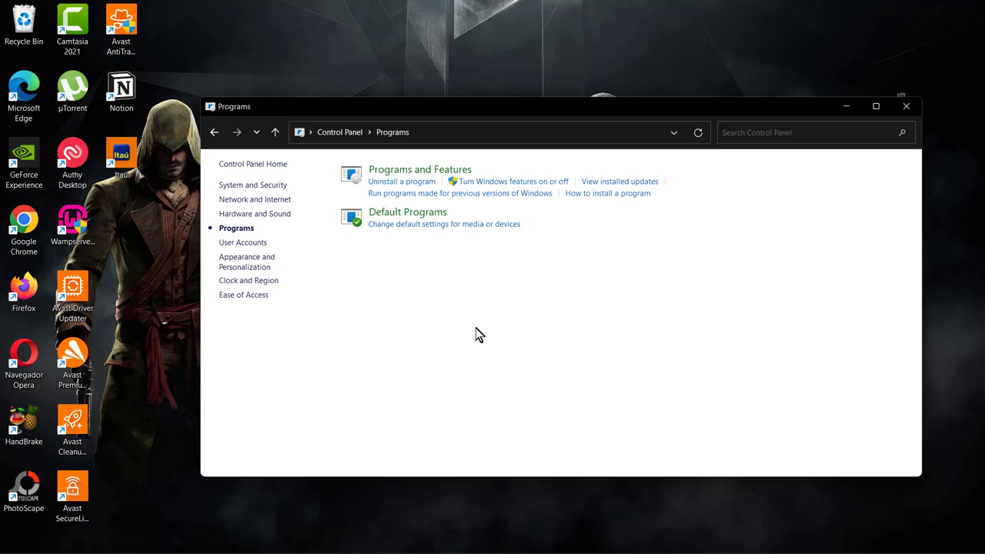
mouse_move(407, 300)
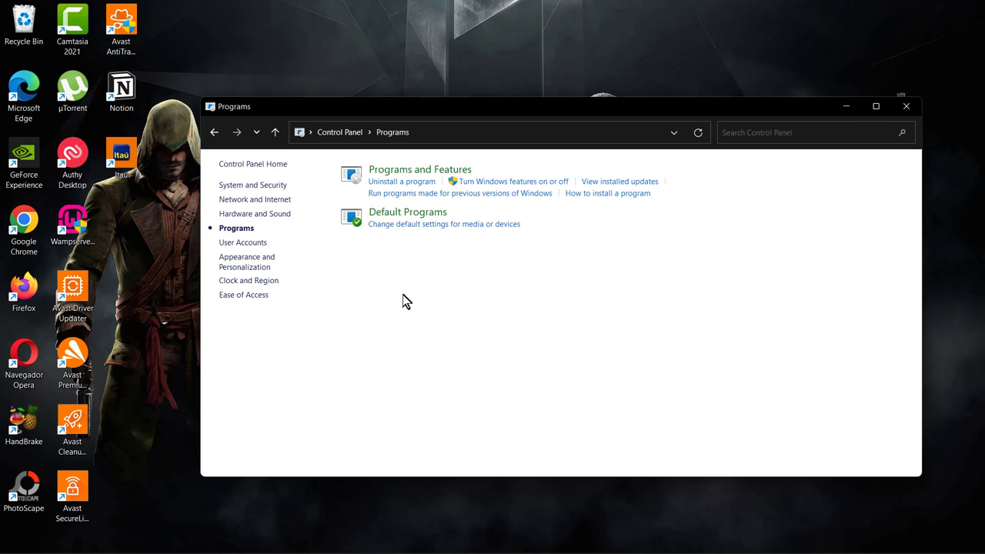
mouse_move(434, 311)
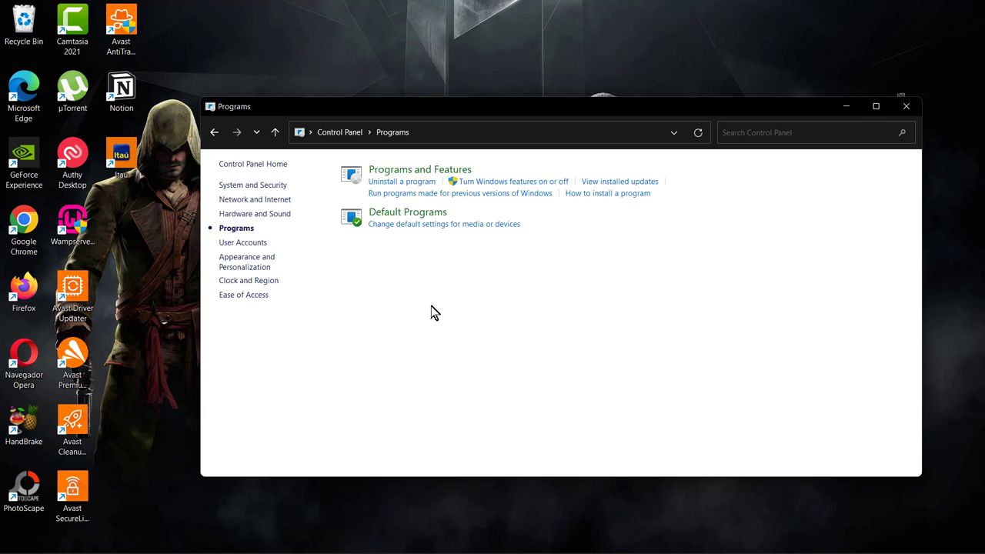
mouse_move(500, 302)
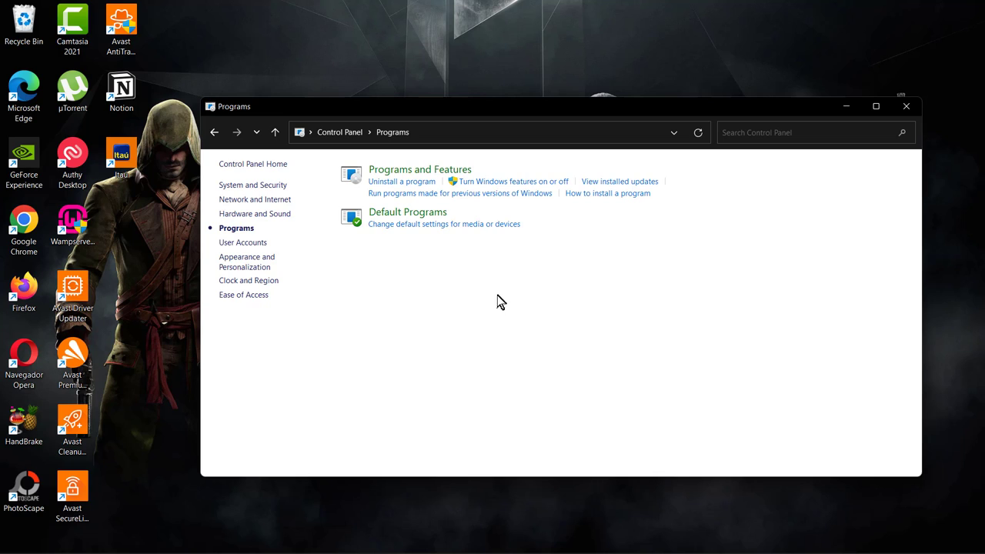
mouse_move(465, 306)
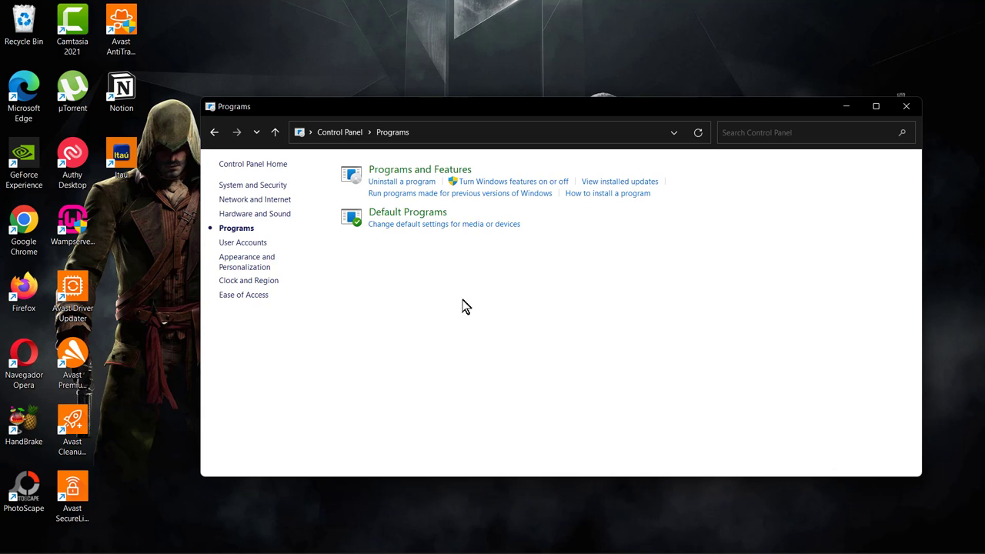
mouse_move(579, 314)
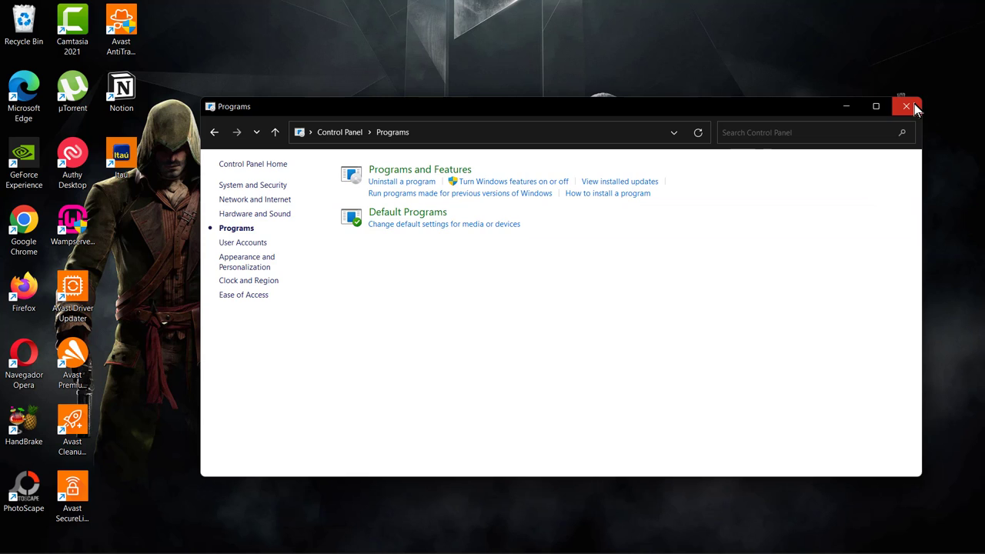
Close Control Panel and run 'cmd' from the Run dialog to get a Command Prompt.
click(906, 106)
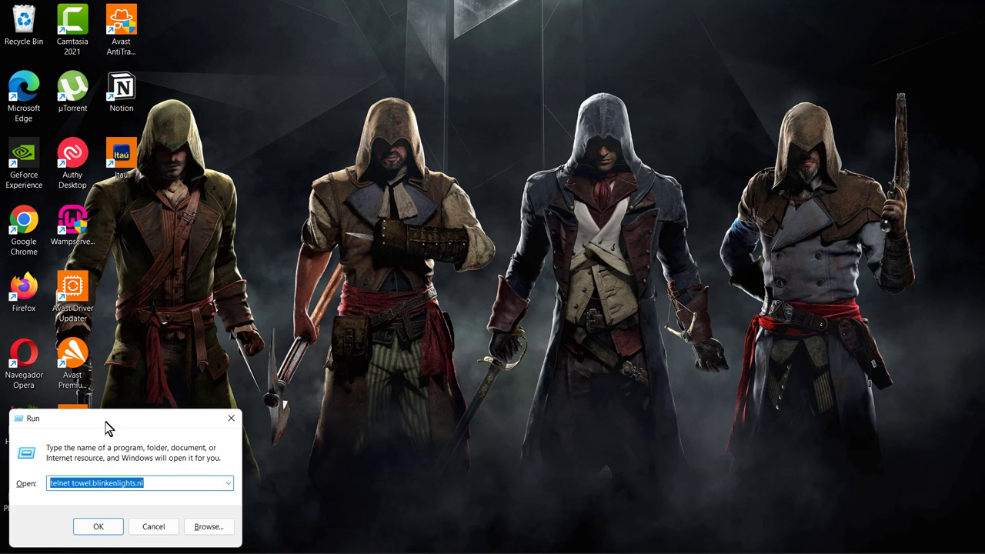
drag(107, 419, 397, 356)
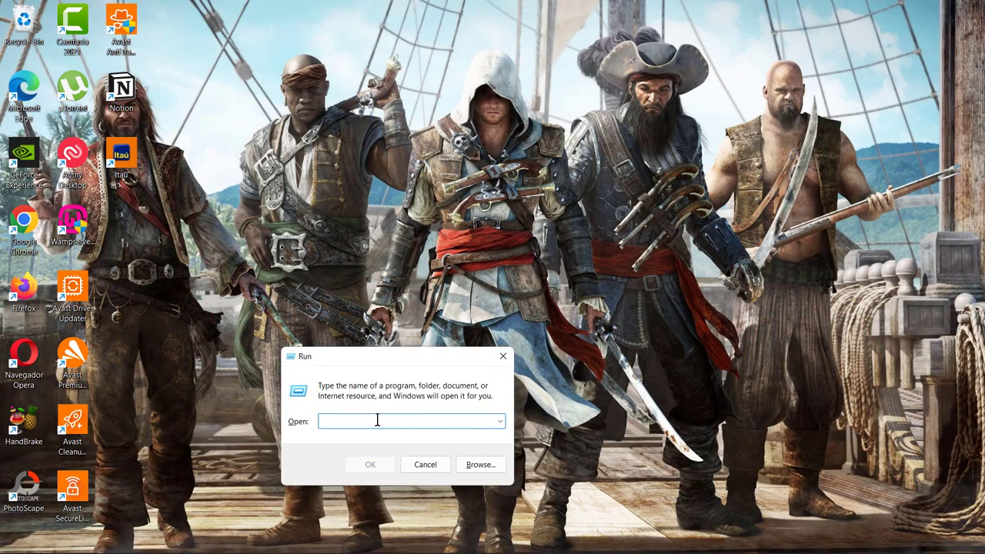
text(cmd)
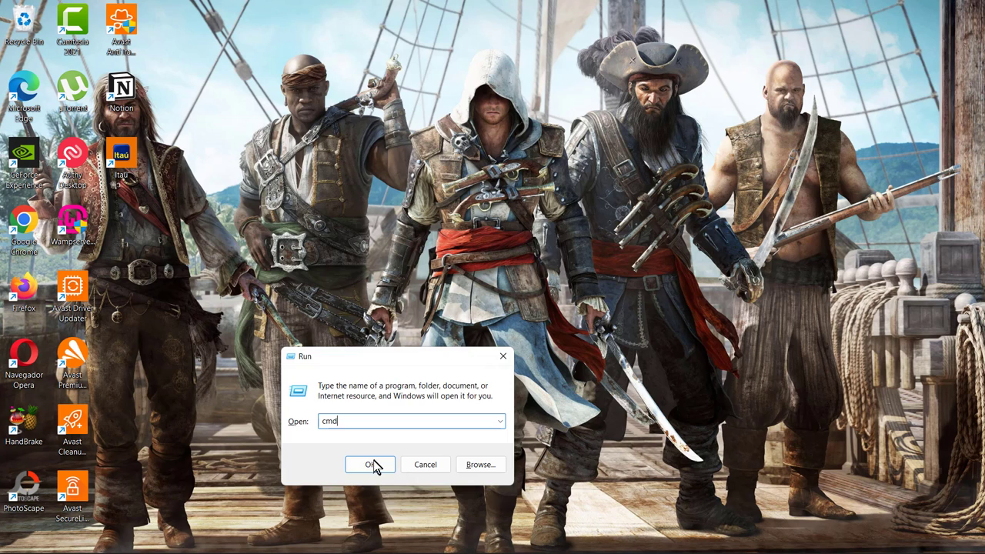
click(369, 465)
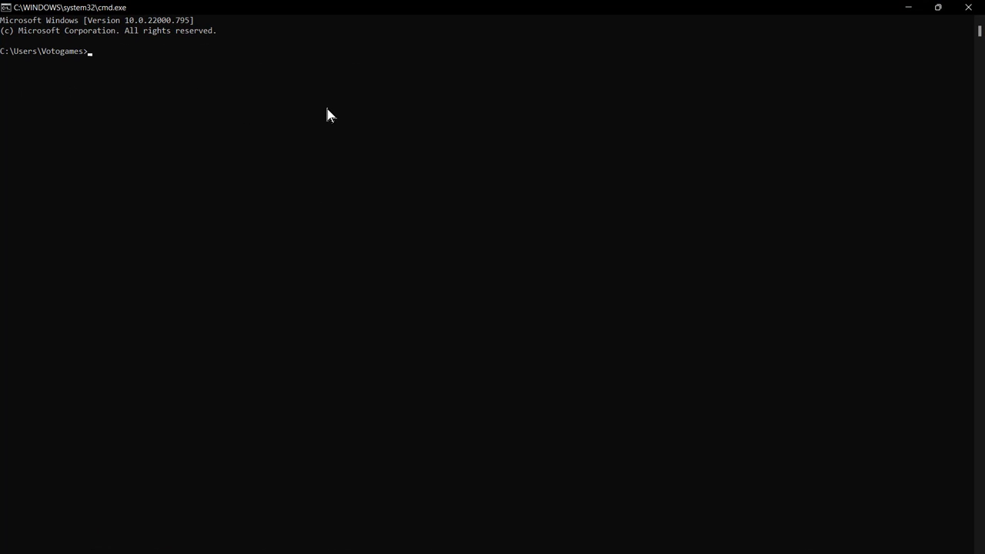
mouse_move(320, 135)
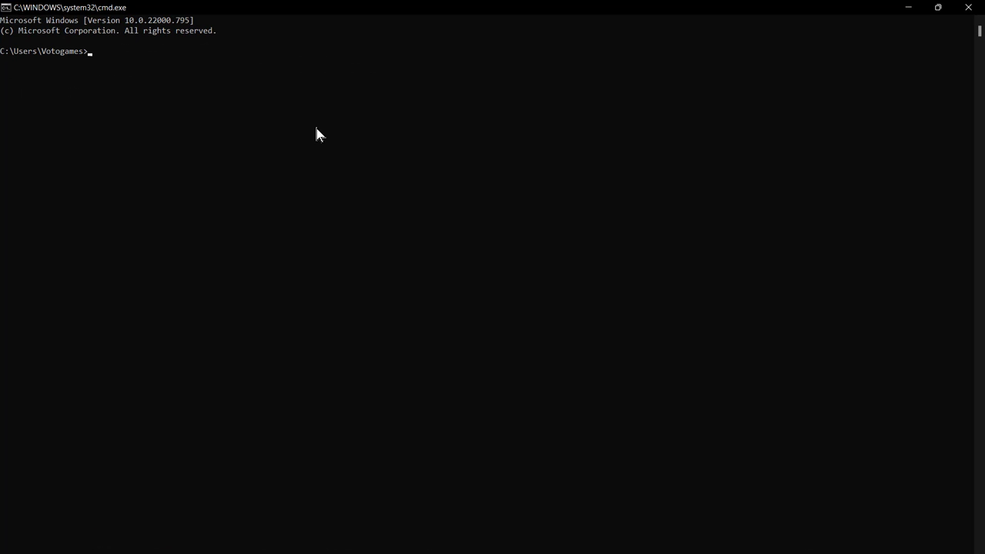
Run 'telnet' to start the Microsoft Telnet client.
text(te)
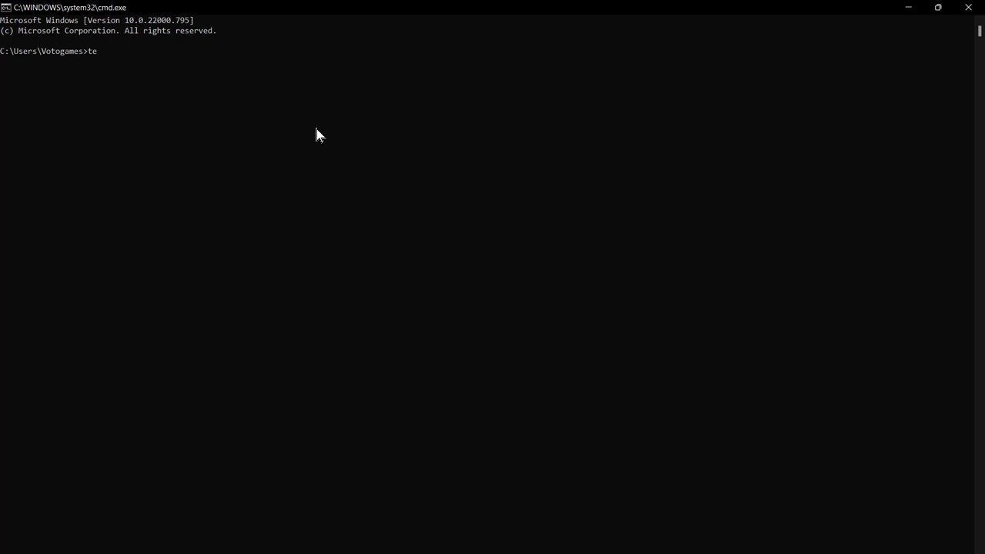
text(lnet)
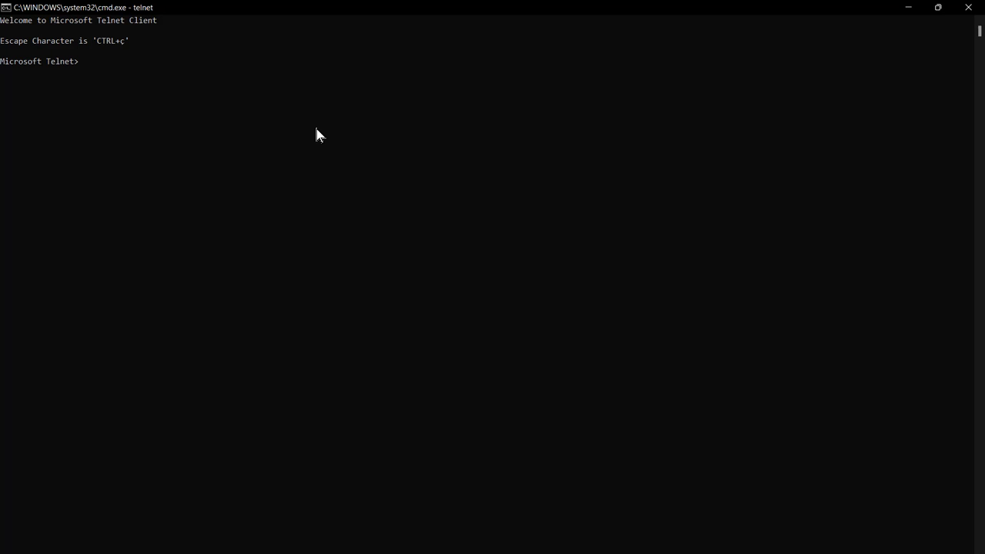
Issue the Telnet open command 'o' and enter host towel.blinkenlights.nl.
text(o)
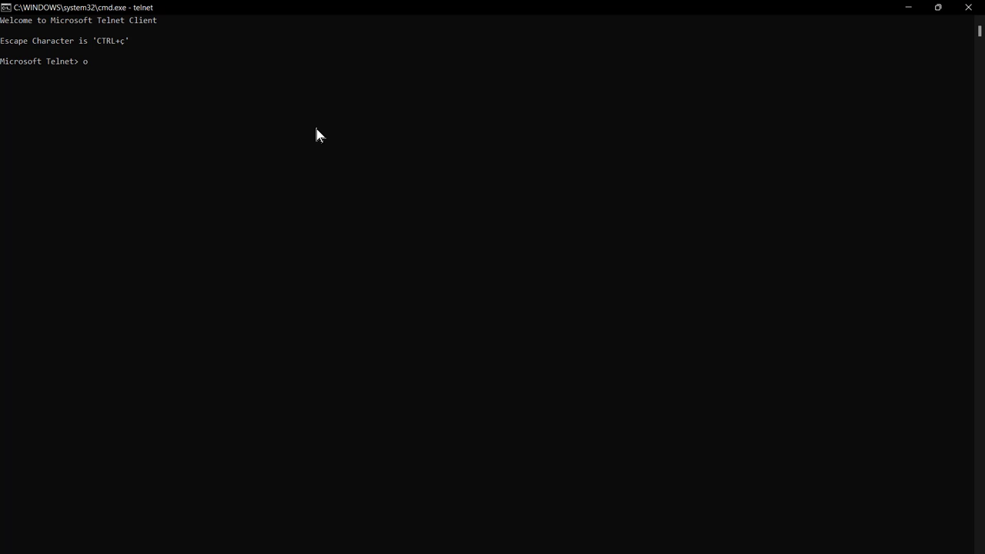
key(enter)
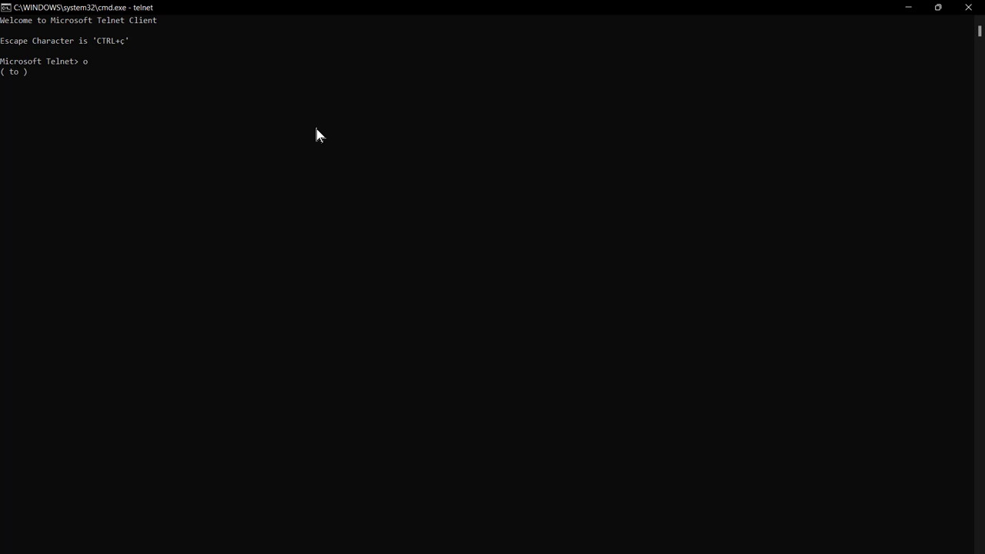
text(towel.blinkenlights.nl)
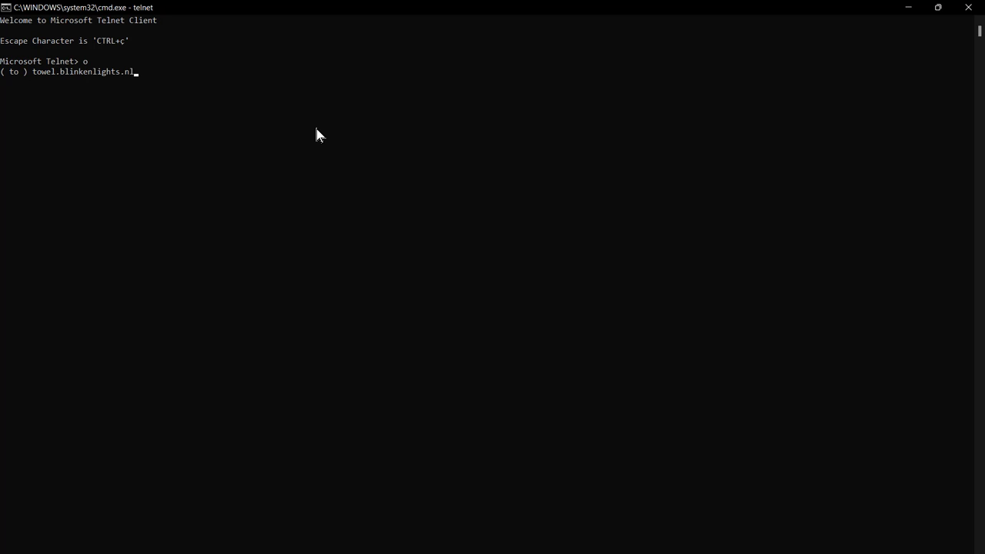
mouse_move(170, 180)
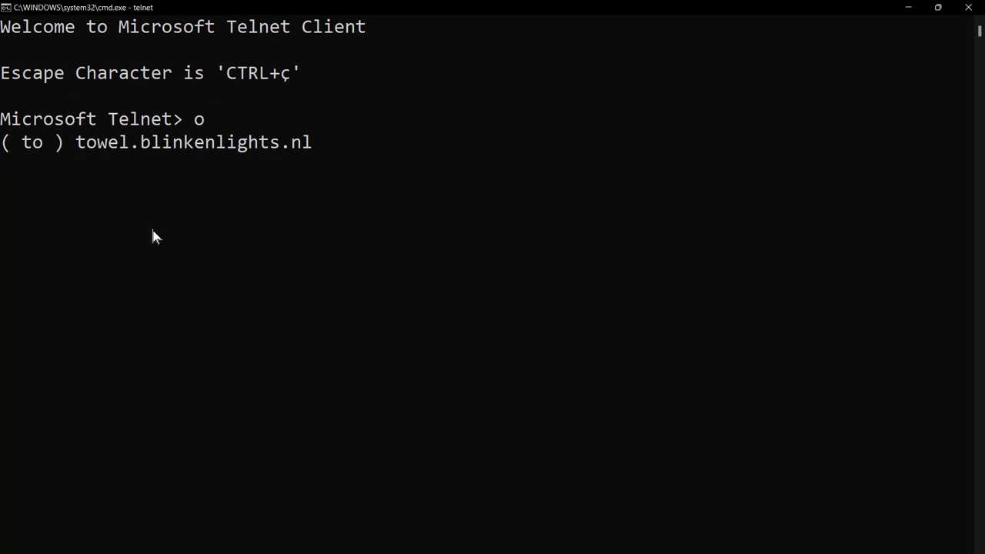
mouse_move(206, 234)
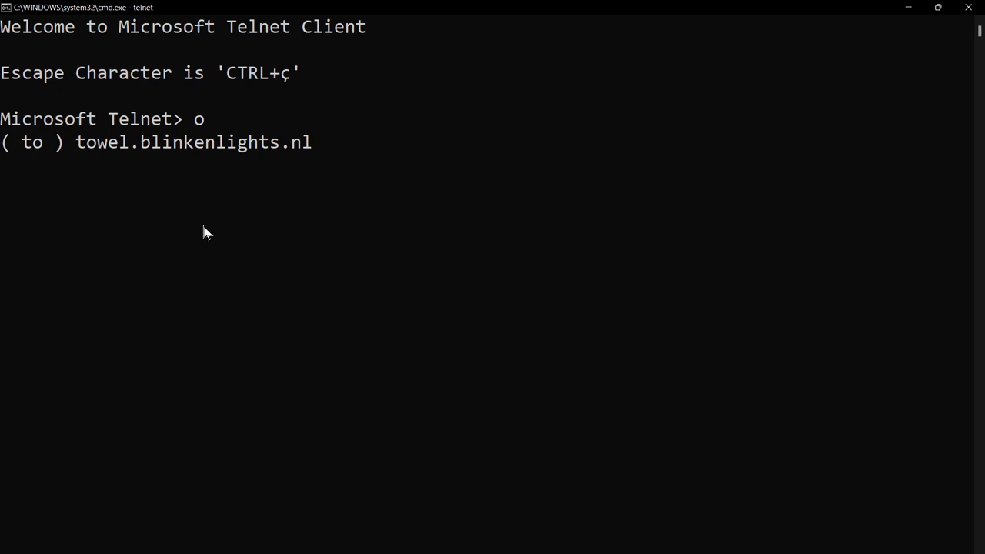
Submit the host to connect Telnet to towel.blinkenlights.nl.
key(enter)
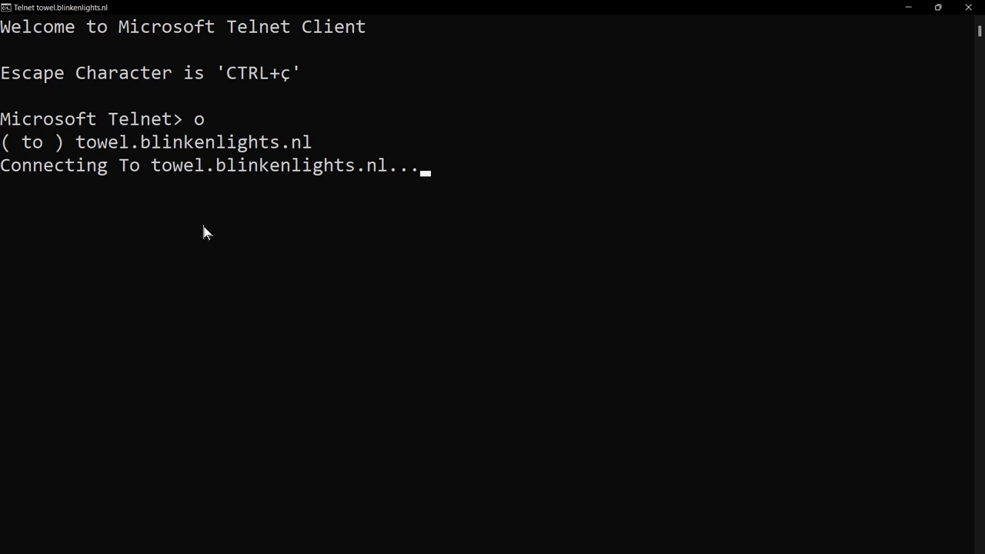
mouse_move(248, 111)
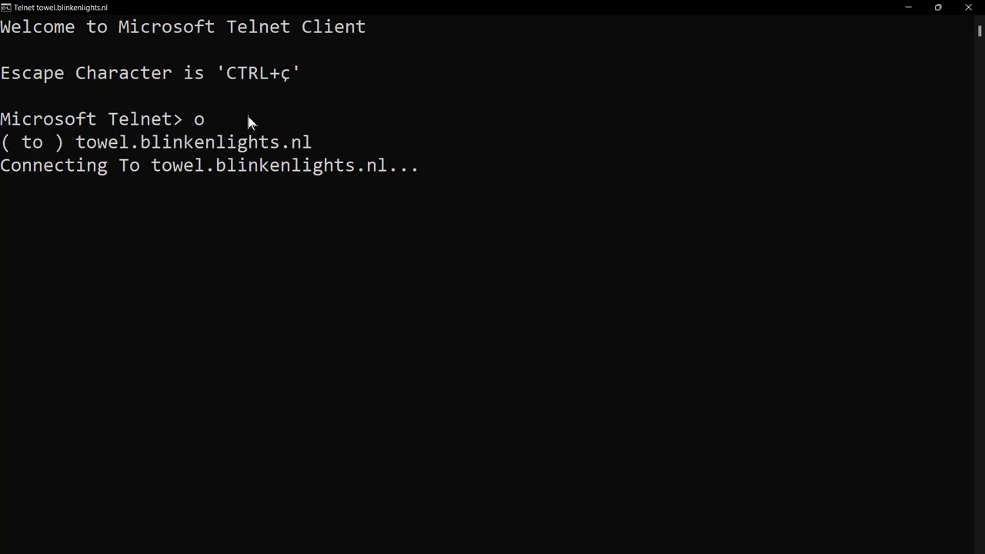
mouse_move(247, 136)
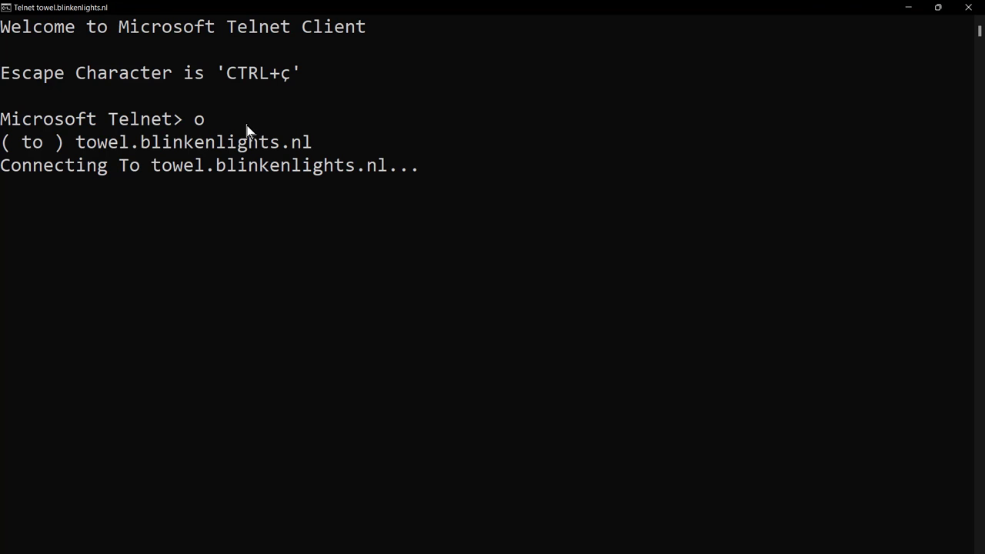
mouse_move(254, 141)
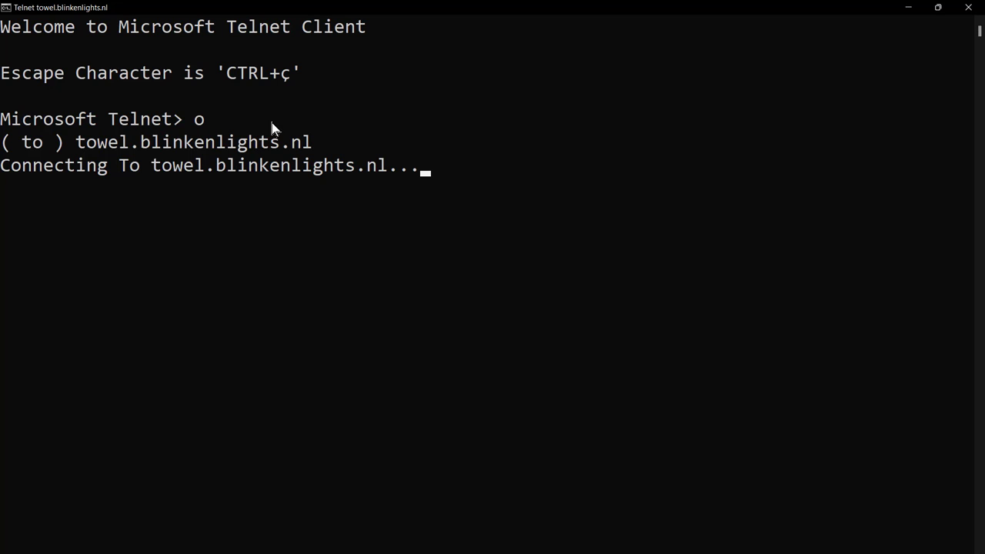
mouse_move(271, 146)
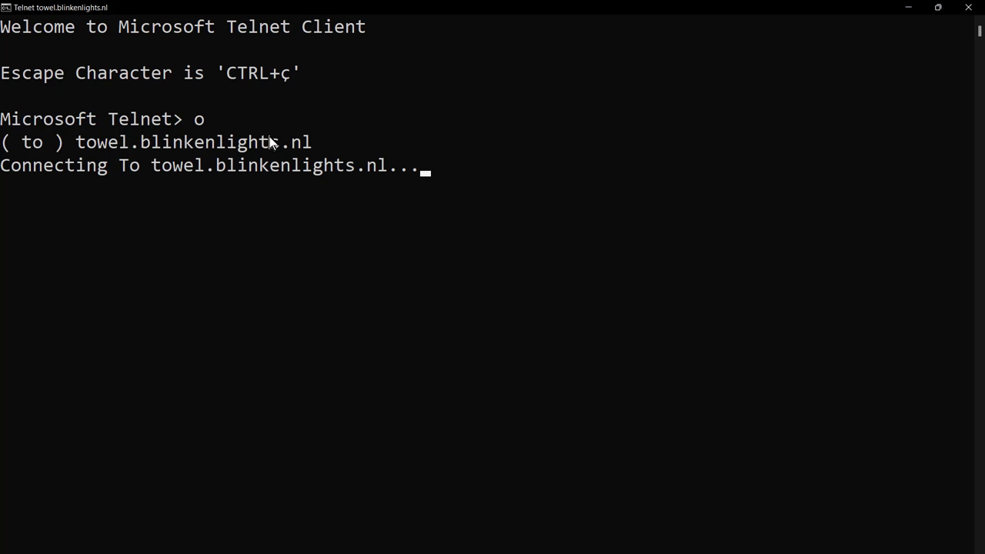
mouse_move(286, 91)
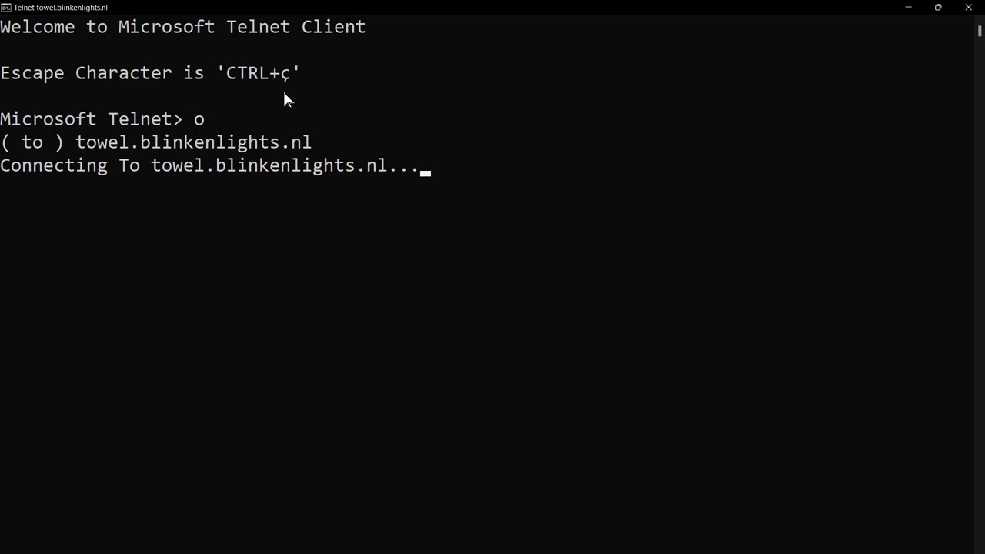
mouse_move(284, 154)
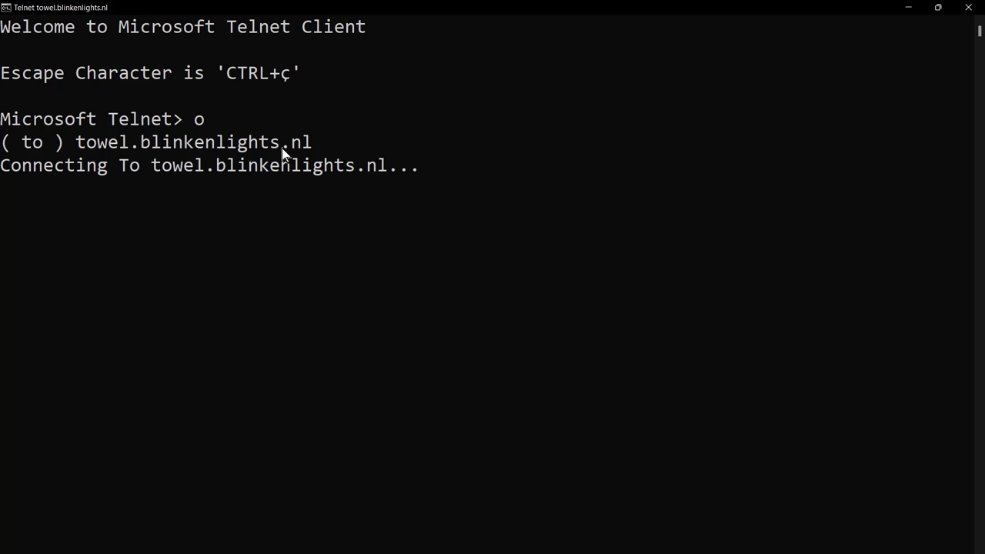